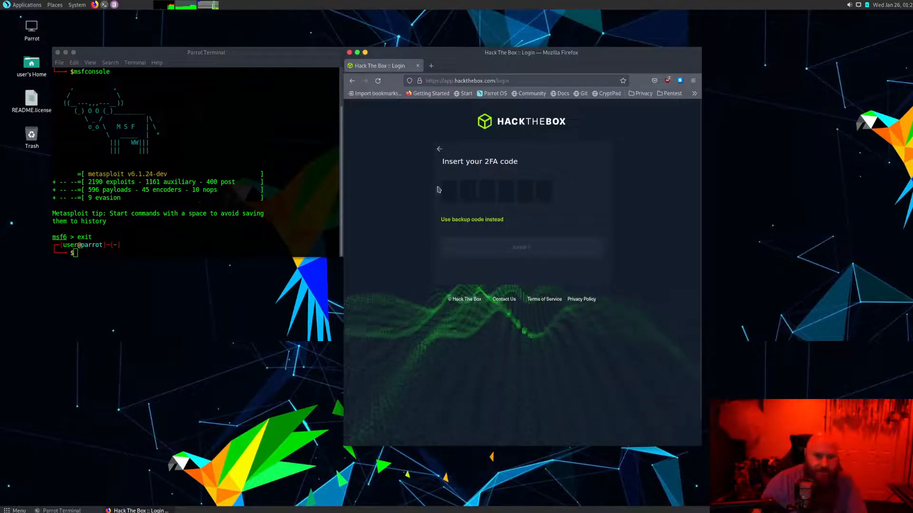
Enter the six-digit authenticator code and submit it to reach the HTB dashboard.
{"action": "left_click", "coordinate": [448, 191]}
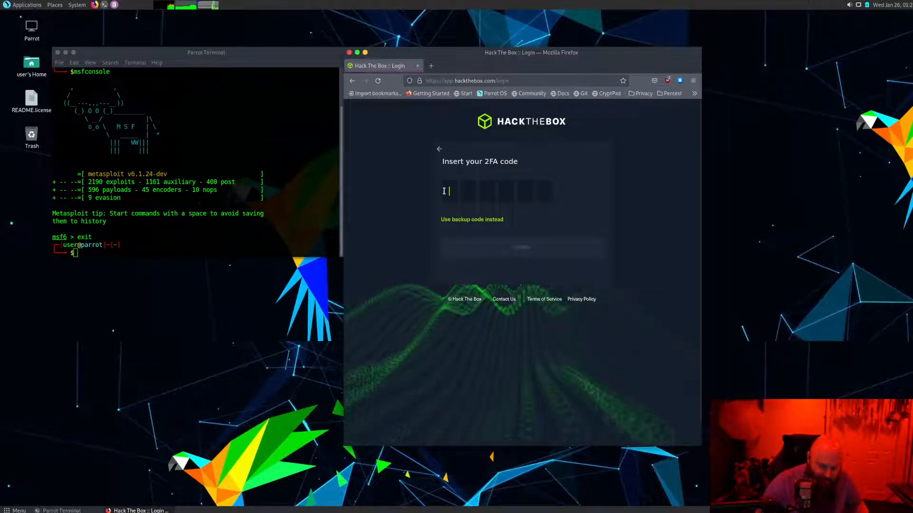
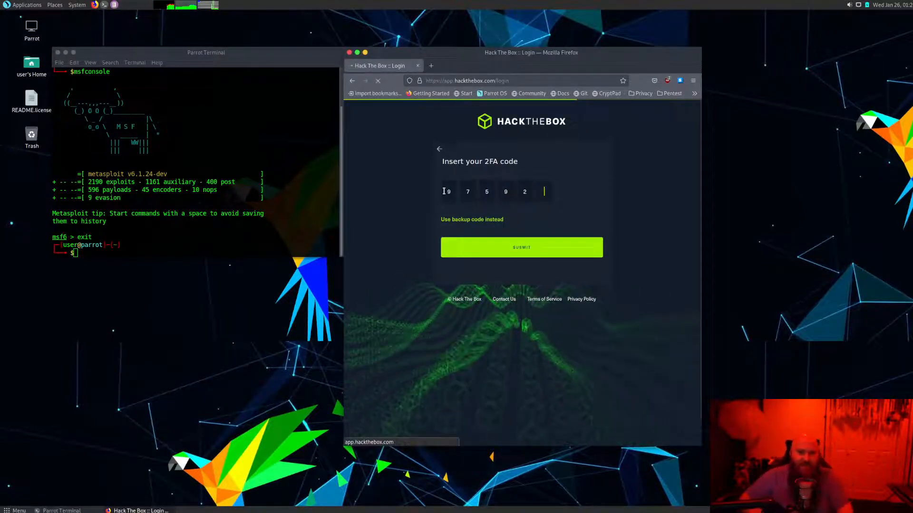
{"action": "left_click", "coordinate": [520, 247]}
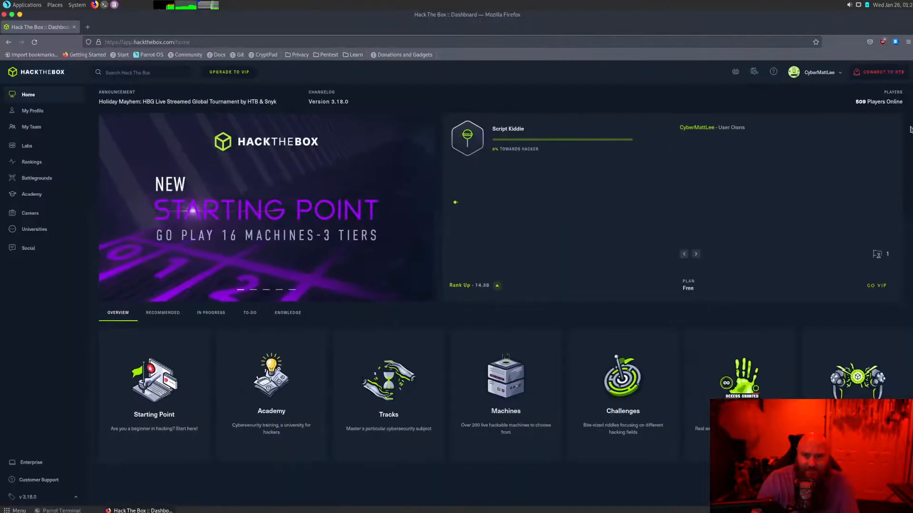
Request the Starting Point OpenVPN connection pack via Connect To HTB.
{"action": "left_click", "coordinate": [879, 72]}
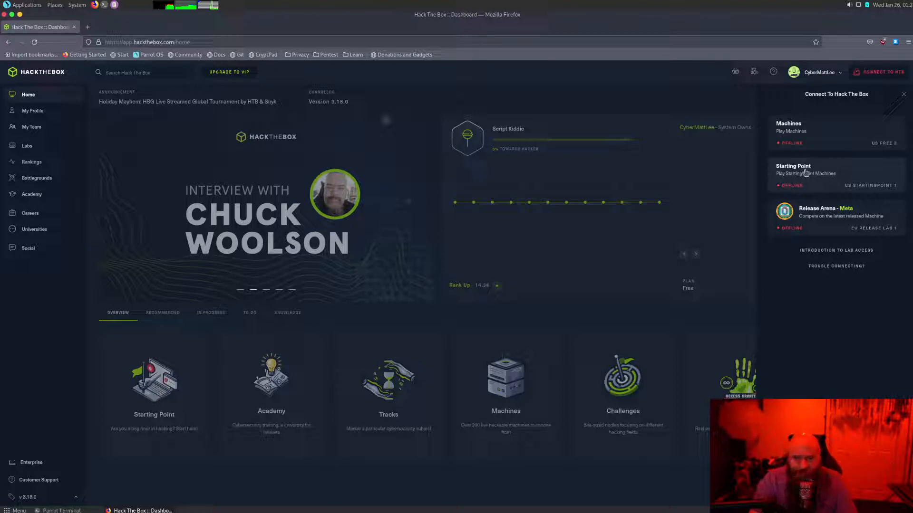
{"action": "left_click", "coordinate": [804, 173]}
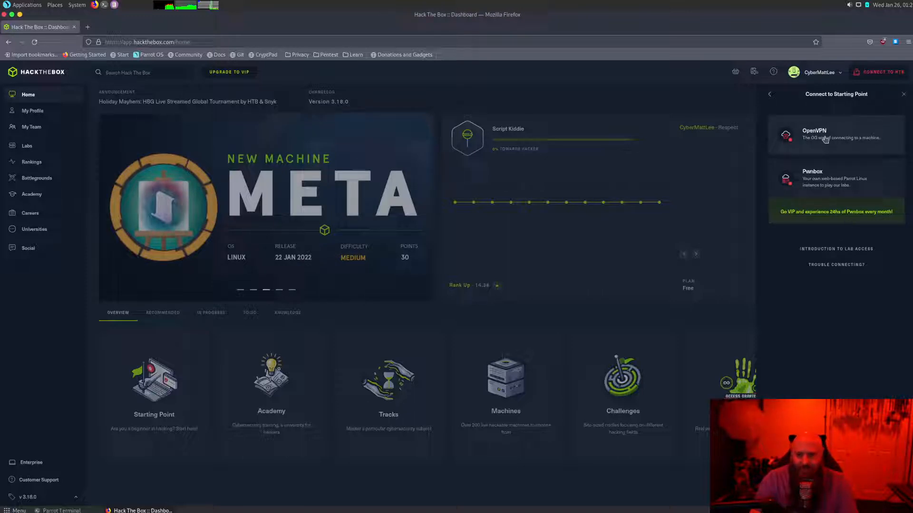
{"action": "left_click", "coordinate": [823, 134]}
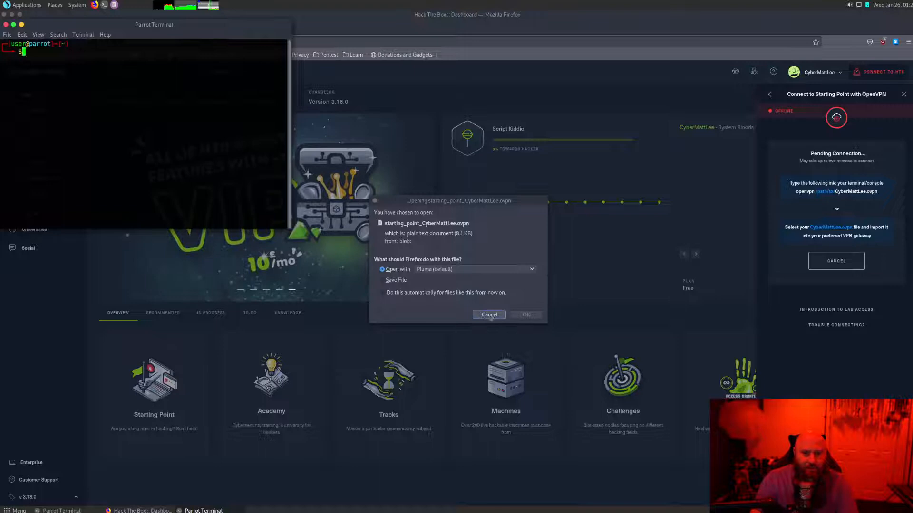
Save starting_point_CyberMattLee.ovpn to disk from the Firefox download dialog.
{"action": "left_click", "coordinate": [382, 280]}
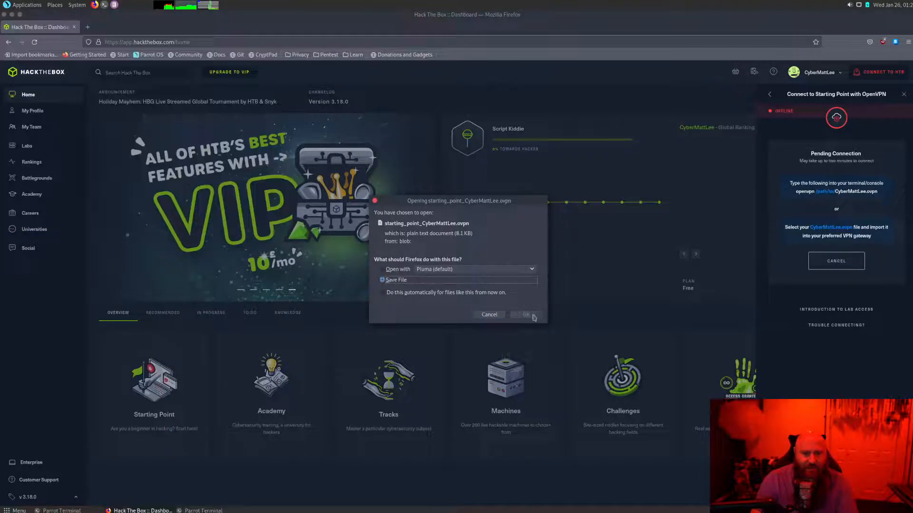
{"action": "left_click", "coordinate": [523, 315]}
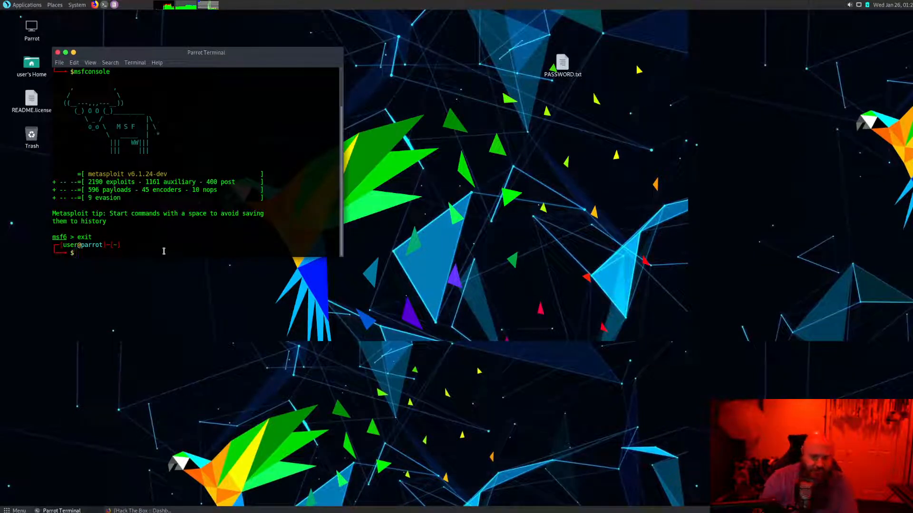
List Downloads to confirm the .ovpn file is there, then return to home.
{"action": "type", "text": "ls"}
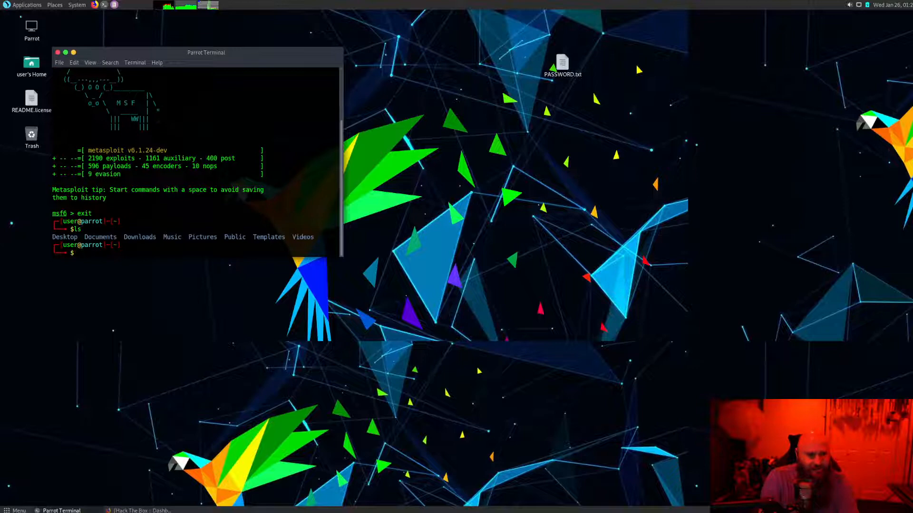
{"action": "type", "text": "cd Do"}
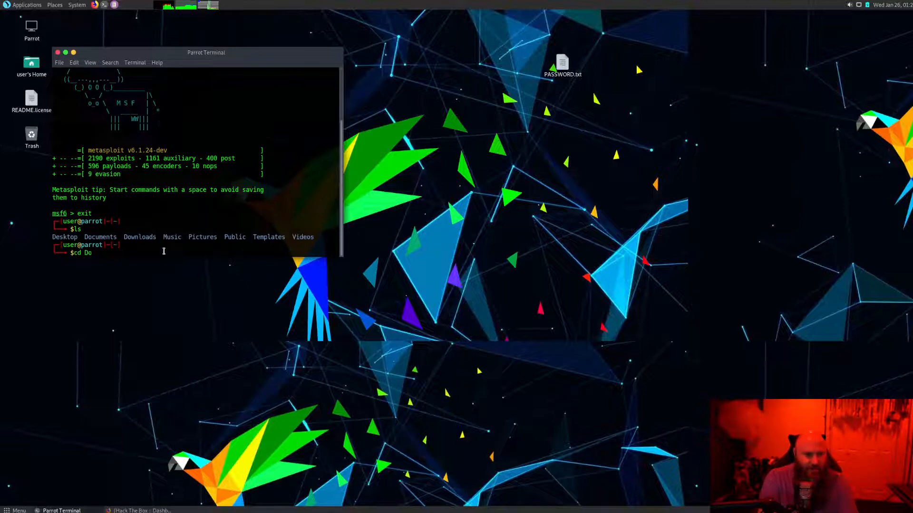
{"action": "type", "text": "wnloads"}
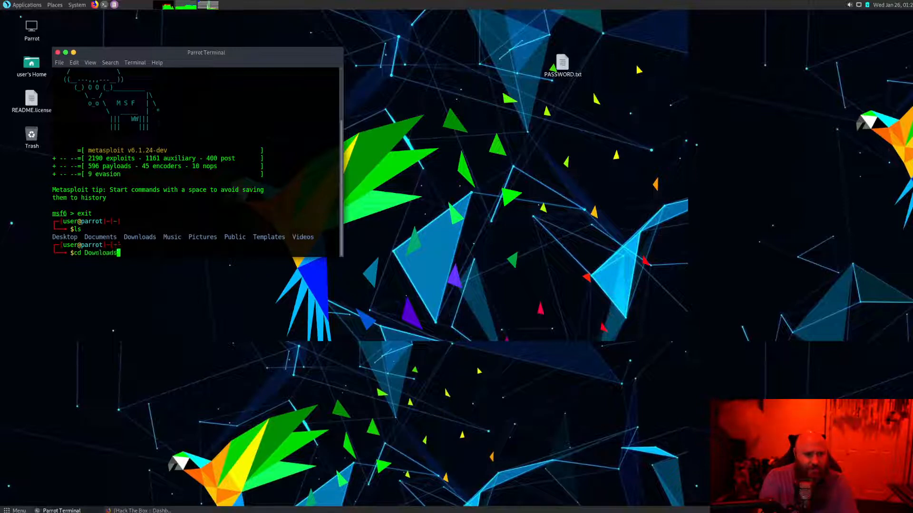
{"action": "key", "text": "Return"}
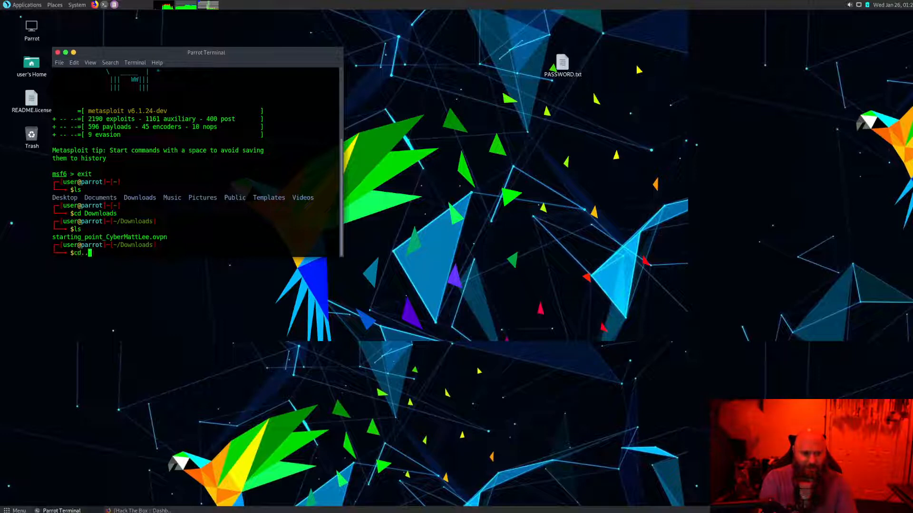
{"action": "key", "text": "Return"}
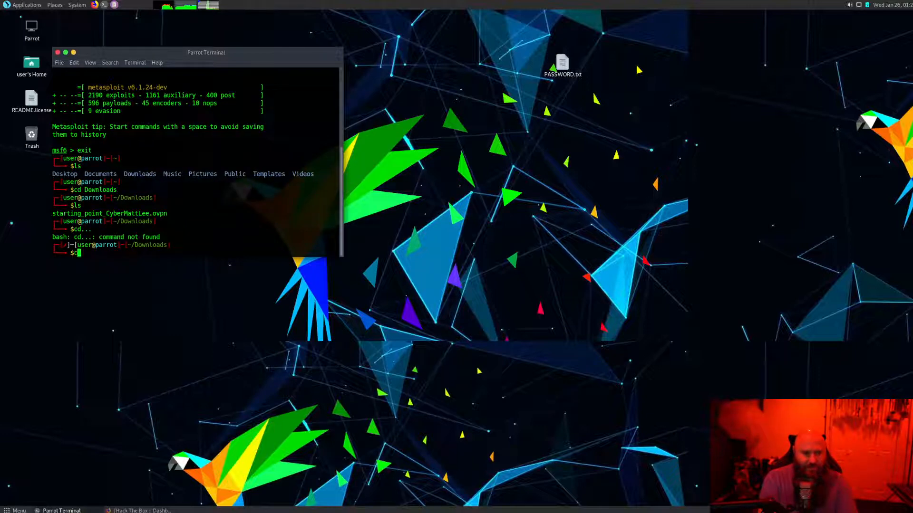
{"action": "key", "text": "Return"}
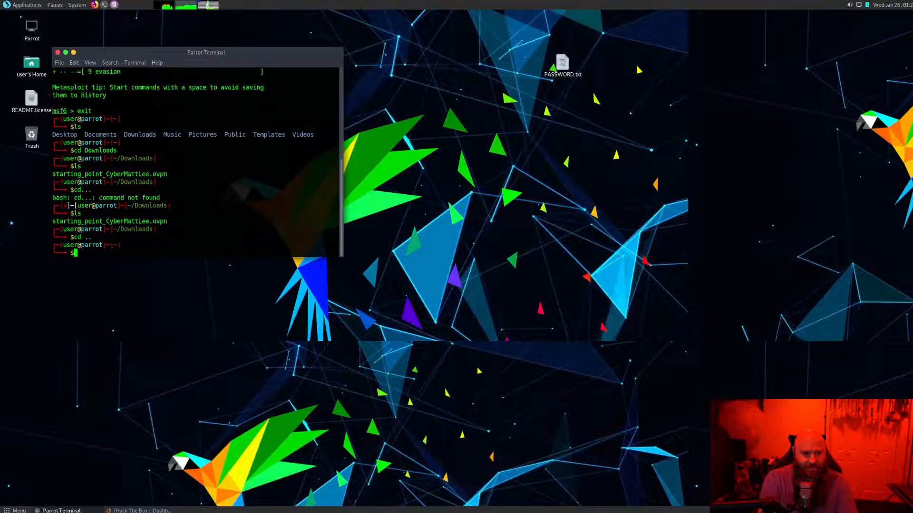
Create HTB/Ovpn under home, then go back into Downloads and list it.
{"action": "type", "text": "ls"}
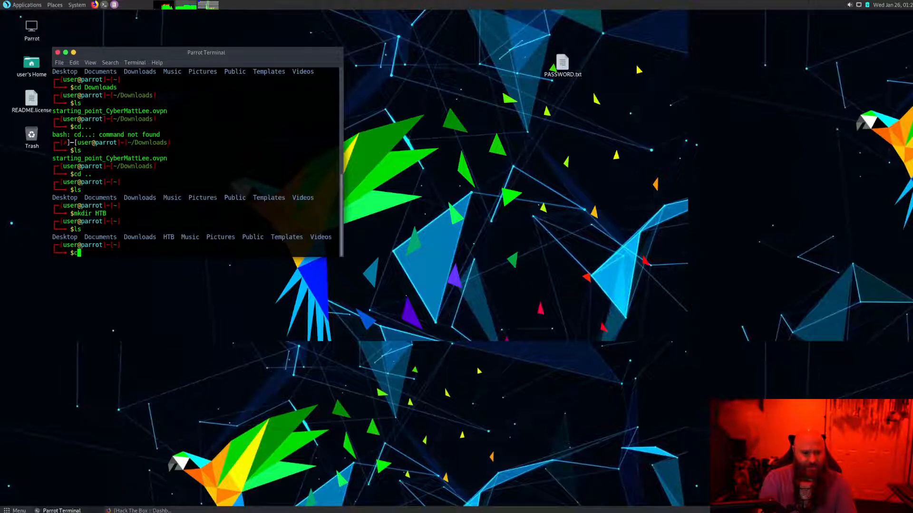
{"action": "type", "text": "cd HTB/"}
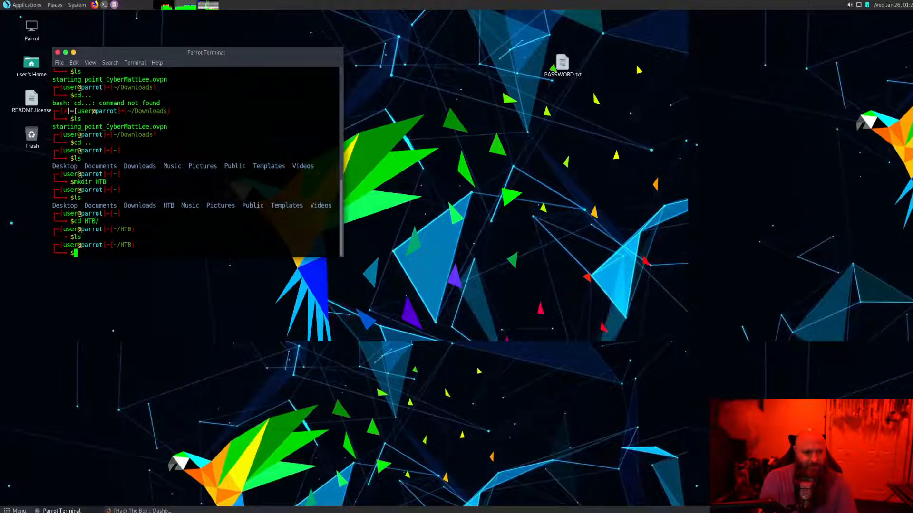
{"action": "type", "text": "mkdir Ovpn"}
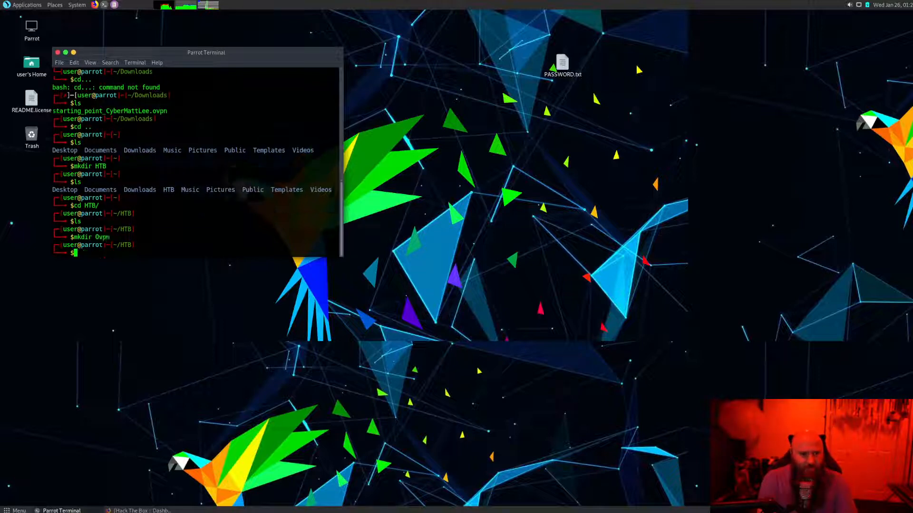
{"action": "type", "text": "cd Ovpn/"}
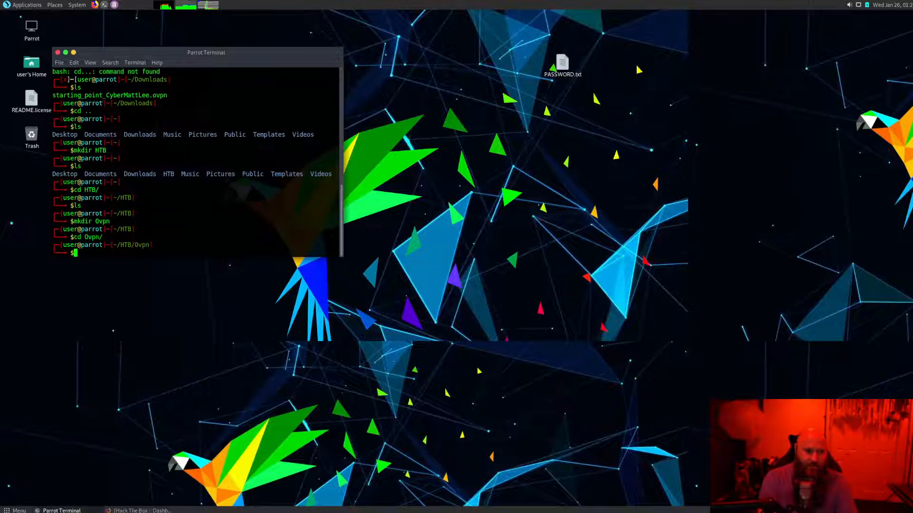
{"action": "type", "text": "cd.."}
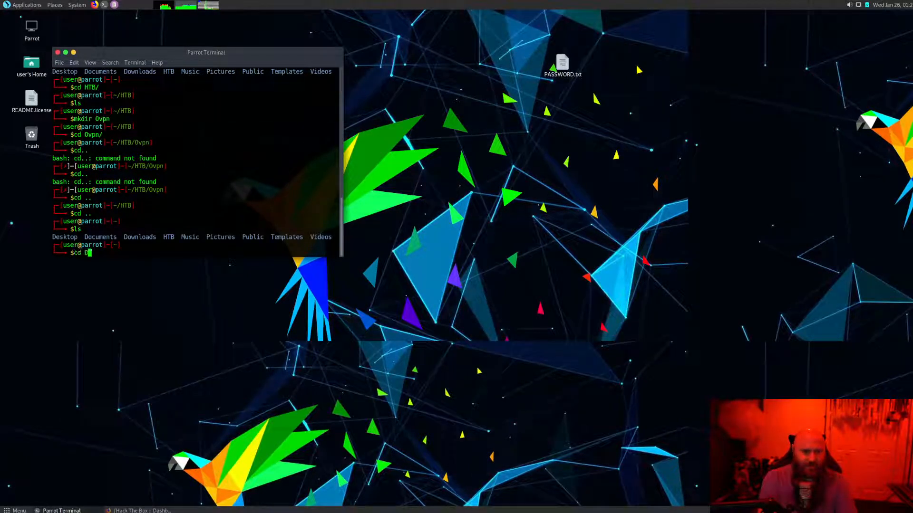
{"action": "key", "text": "Return"}
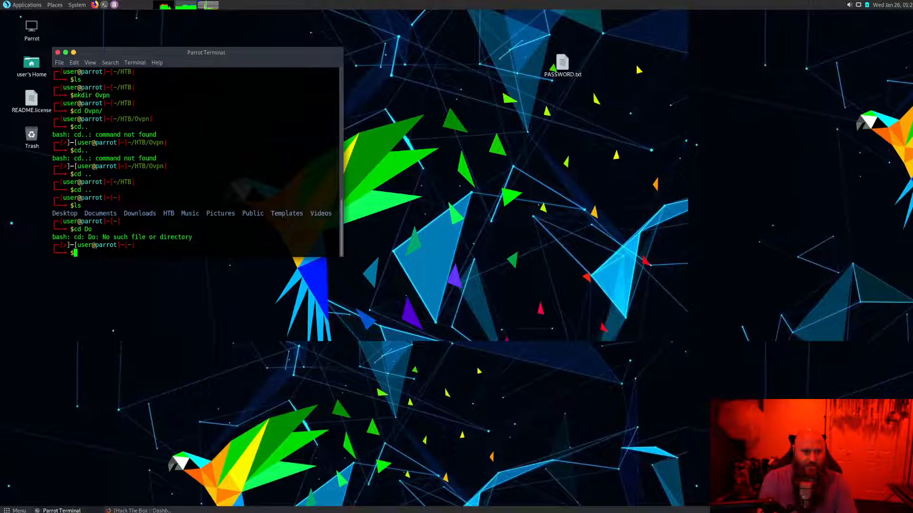
{"action": "type", "text": "cd Downloads"}
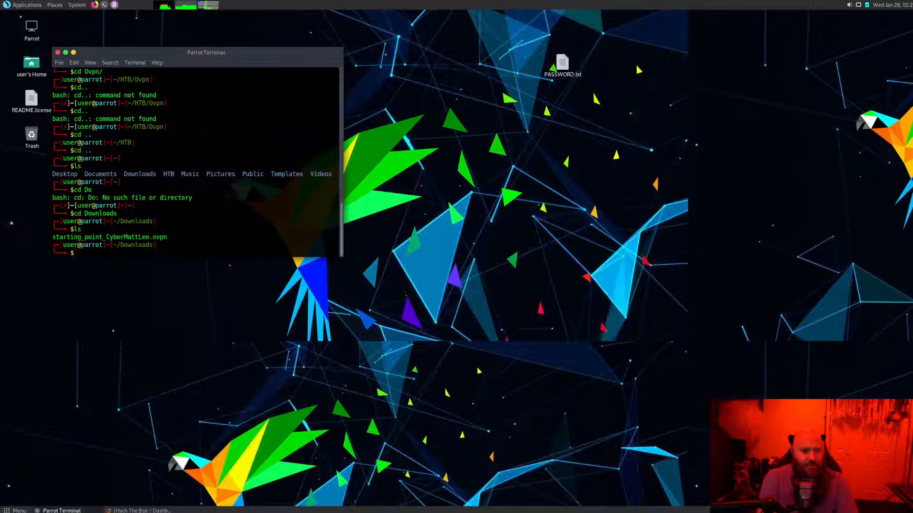
Copy the .ovpn file to ../HTB/Ovpn/startingpoint.ovpn and move into that folder.
{"action": "type", "text": "cp starting_point_CyberMattLee.ovpn"}
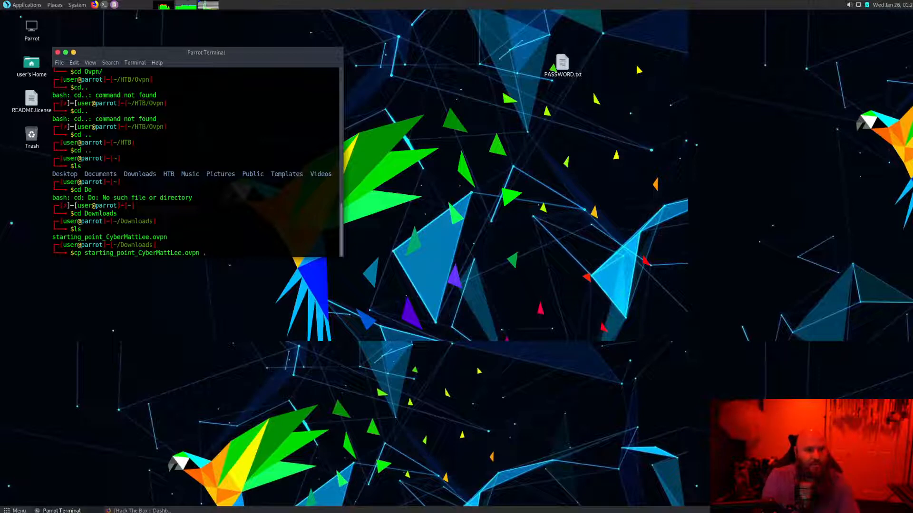
{"action": "type", "text": "../HTB/Ovpn/"}
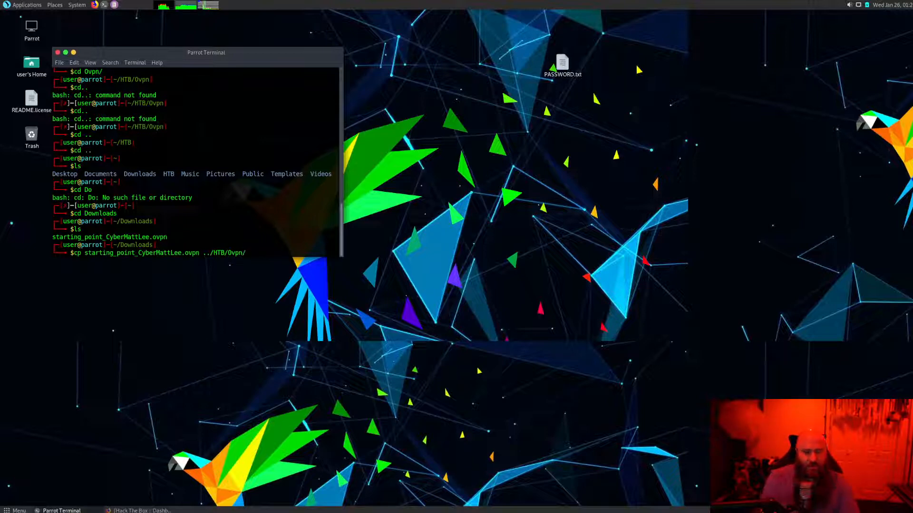
{"action": "type", "text": "startingpoint.ovpn"}
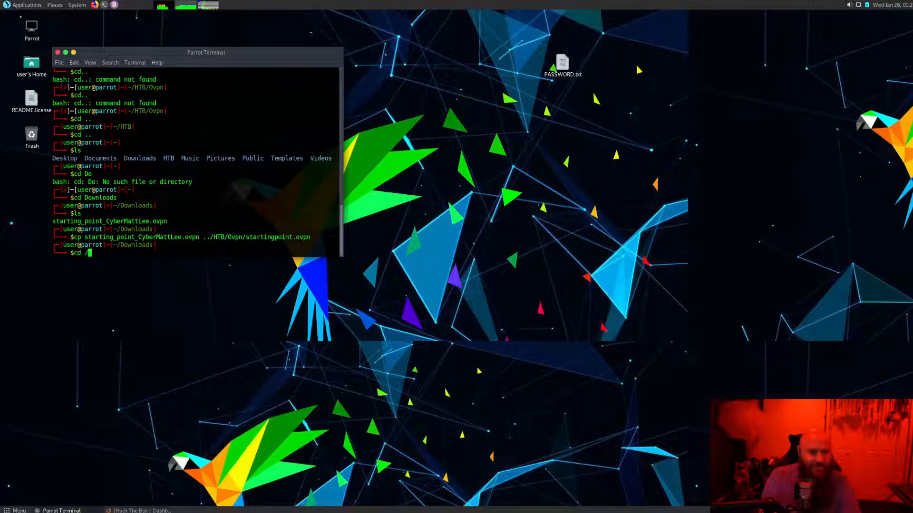
{"action": "type", "text": "../HTB/Ovpn/"}
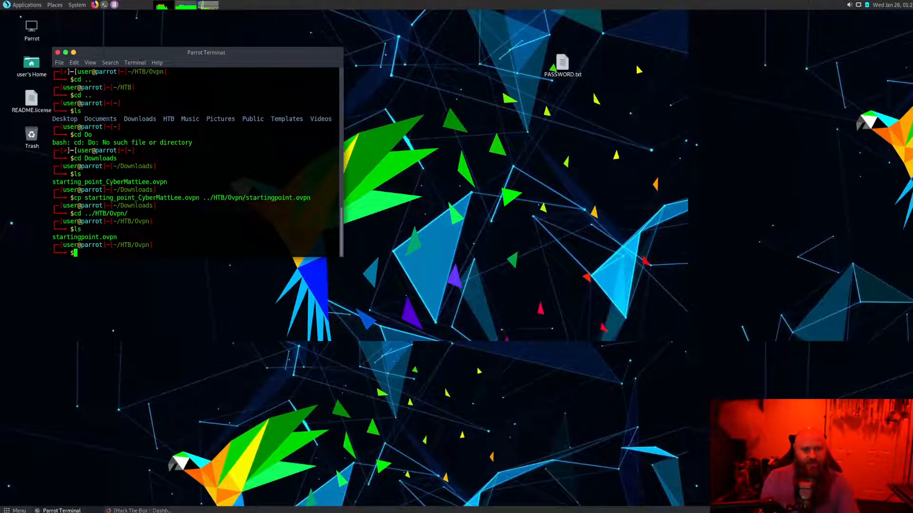
Run sudo openvpn startingpoint.ovpn until Initialization Sequence Completed.
{"action": "type", "text": "sudo open"}
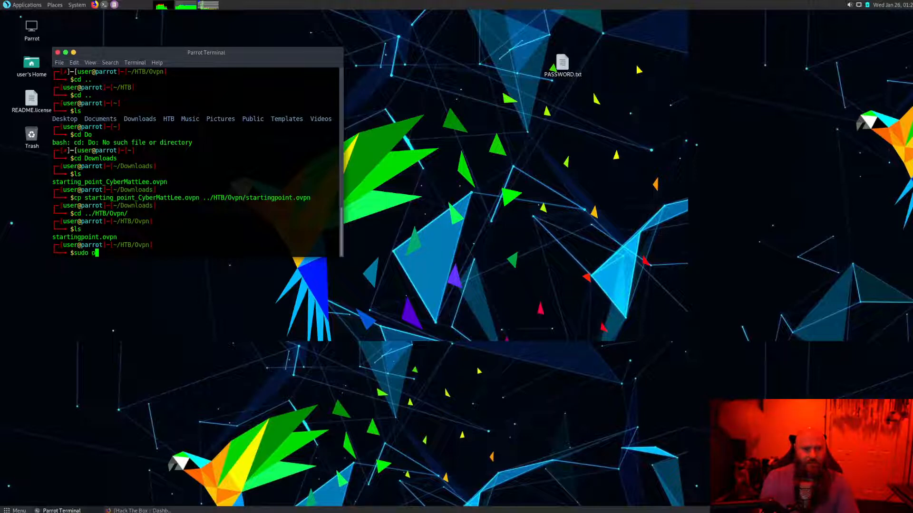
{"action": "type", "text": "penvpn"}
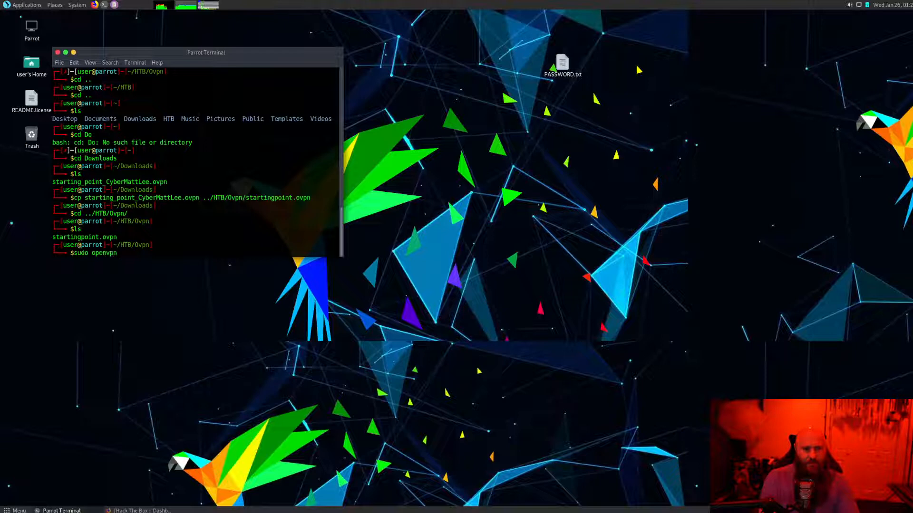
{"action": "key", "text": "Return"}
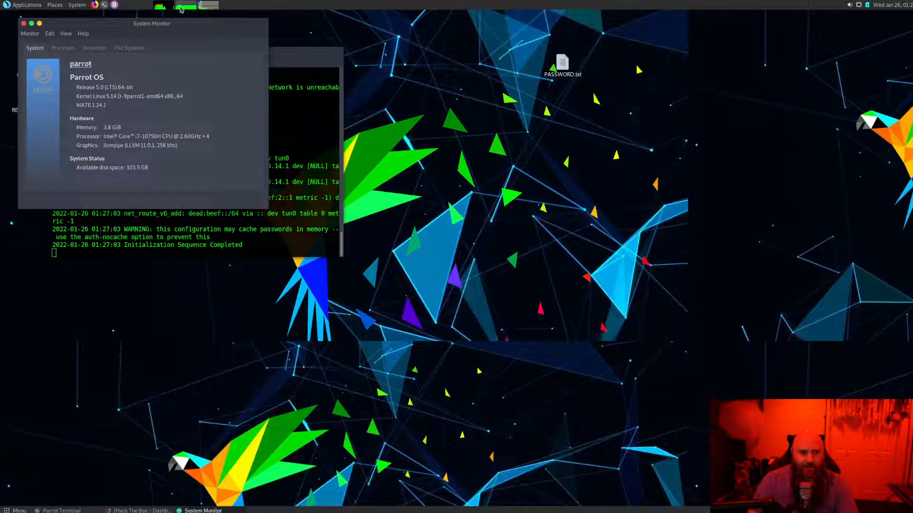
Close System Monitor and show the Connect To Hack The Box status panel in Firefox.
{"action": "left_click", "coordinate": [23, 23]}
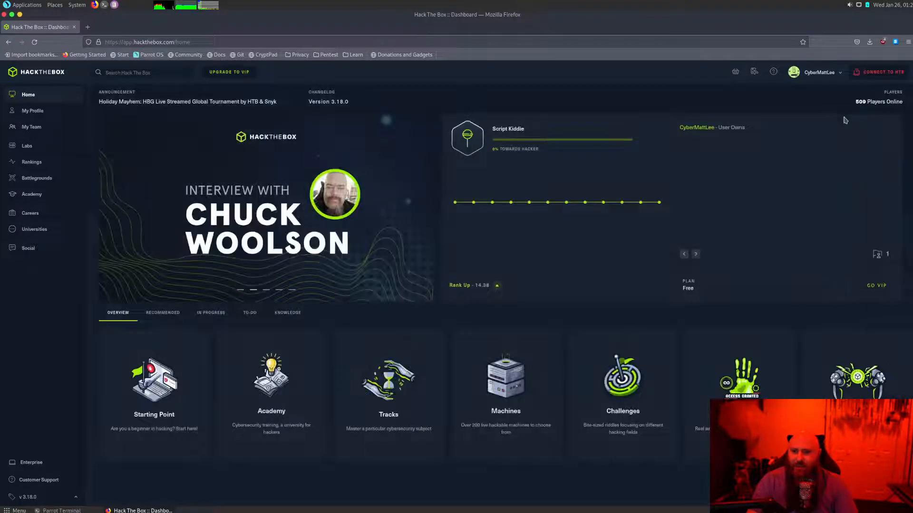
{"action": "left_click", "coordinate": [879, 71]}
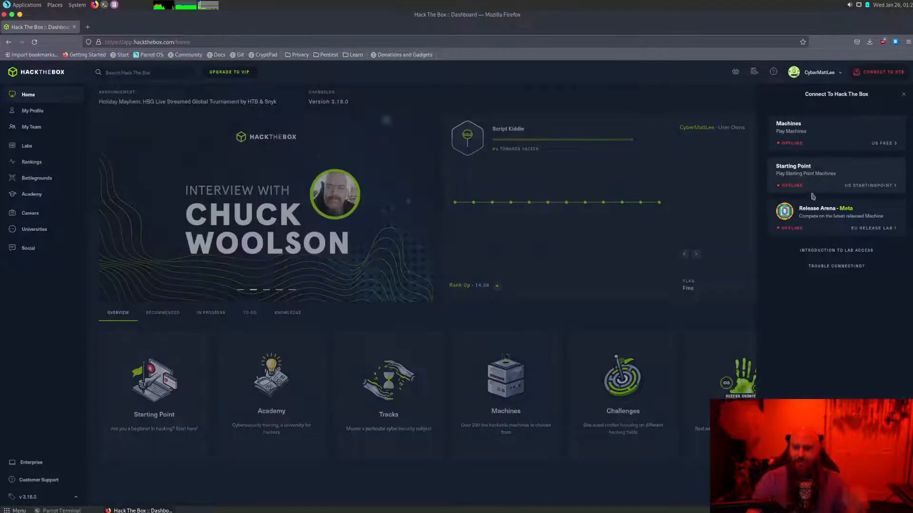